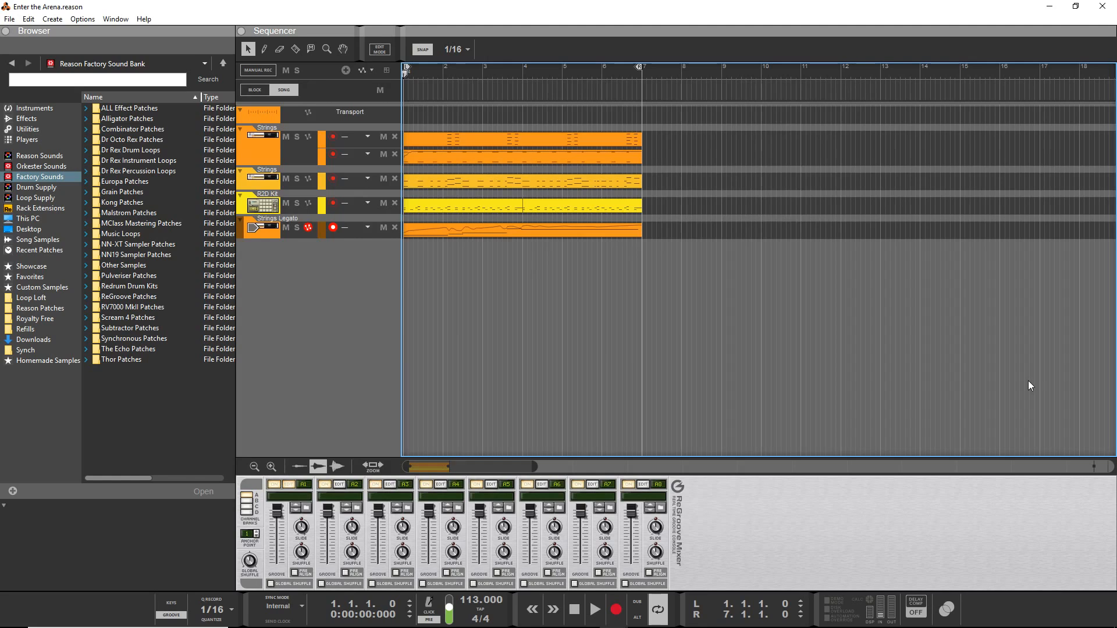
pyautogui.moveTo(158, 525)
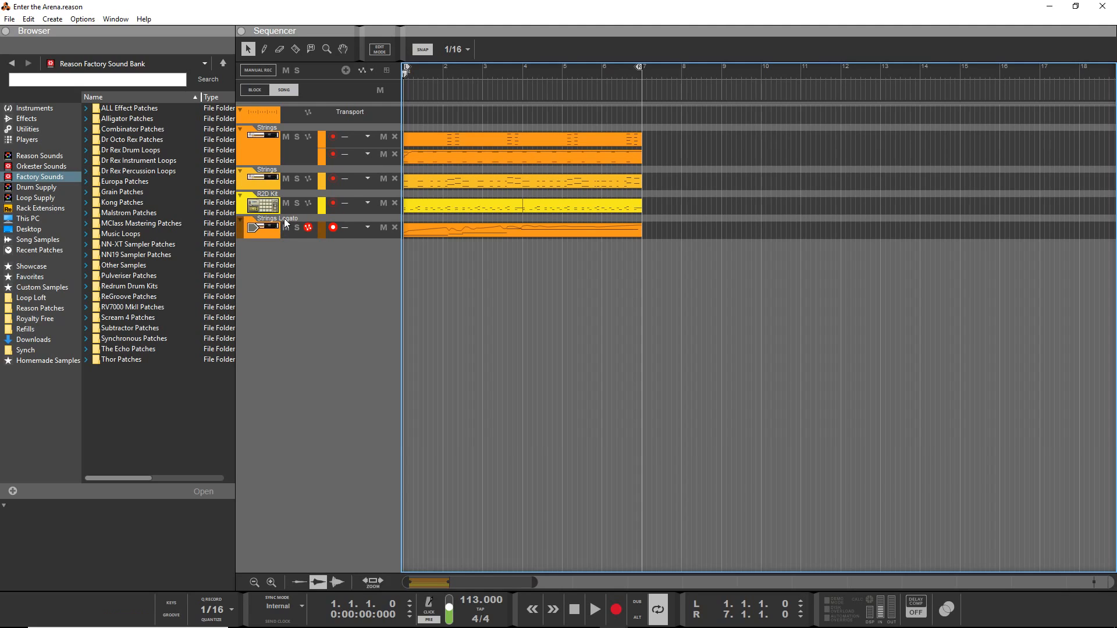
pyautogui.moveTo(267, 226)
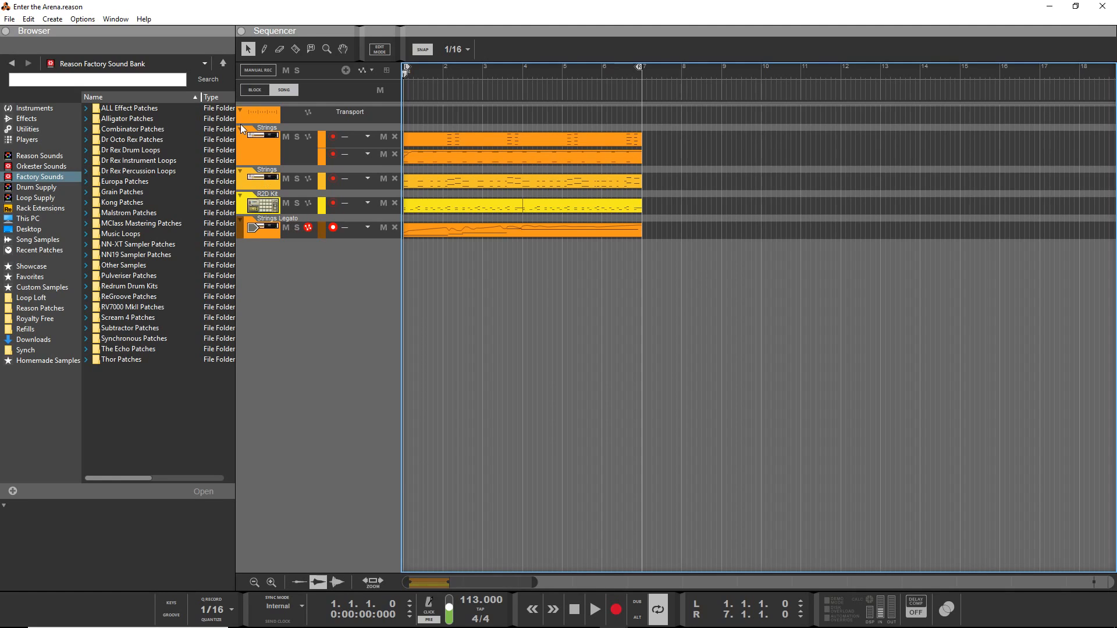
# Solo the R2D Kit track, play the song, list instruments, and restore the ReGroove mixer.
pyautogui.click(129, 107)
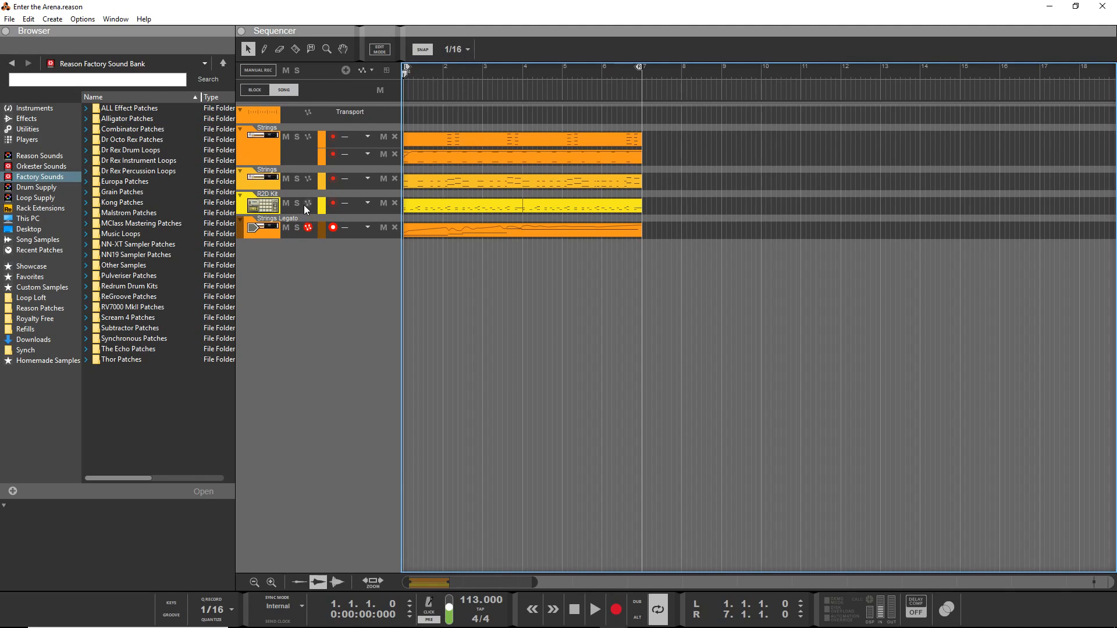
pyautogui.moveTo(297, 204)
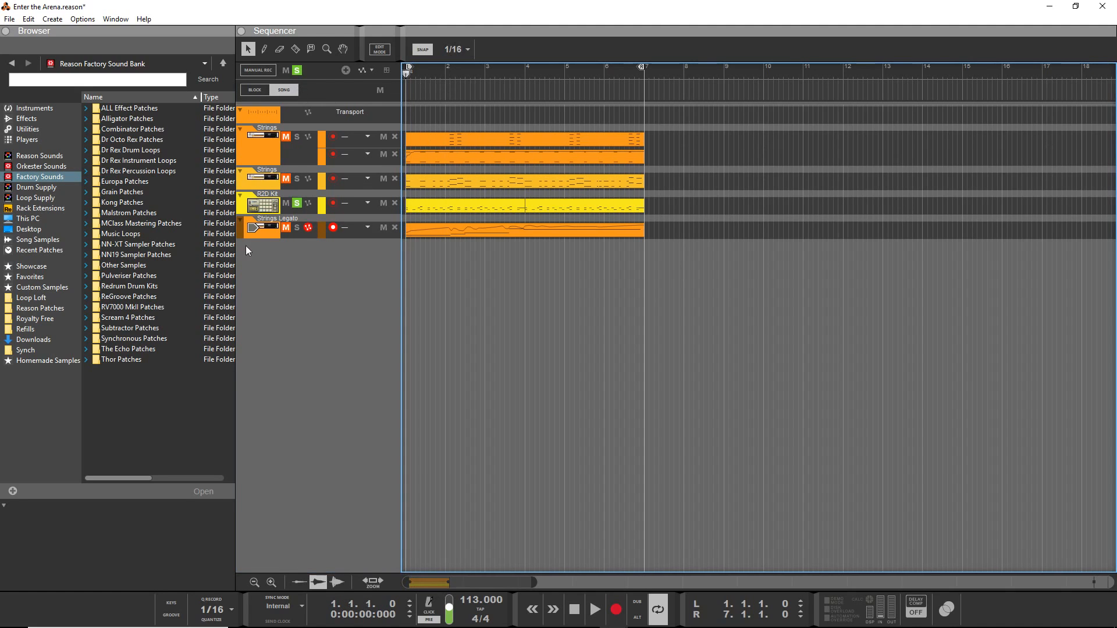
pyautogui.click(595, 610)
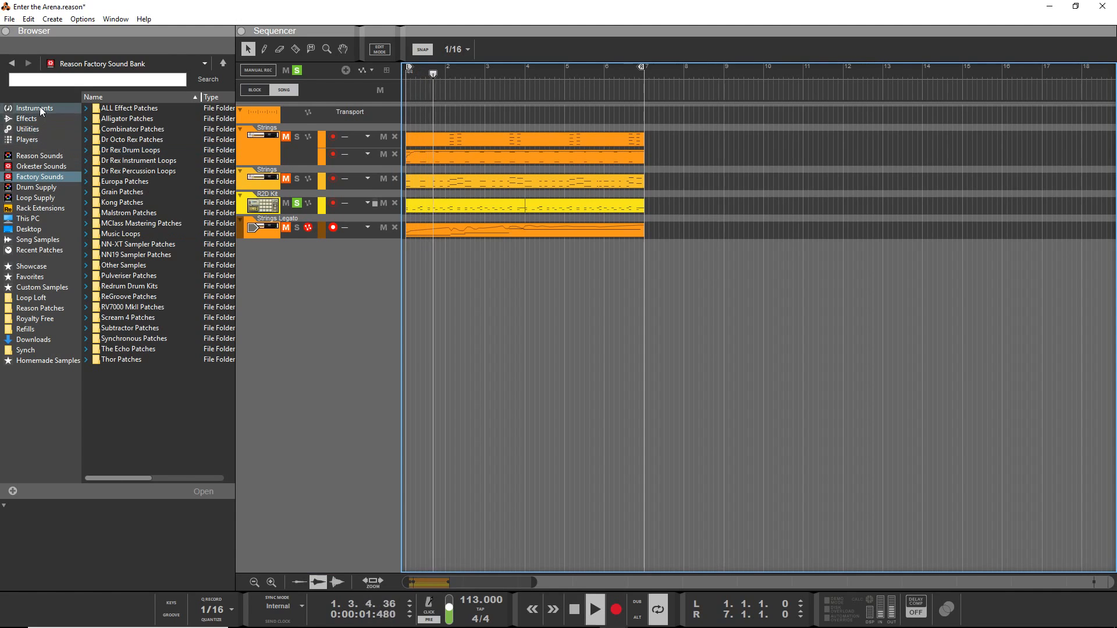
pyautogui.click(34, 107)
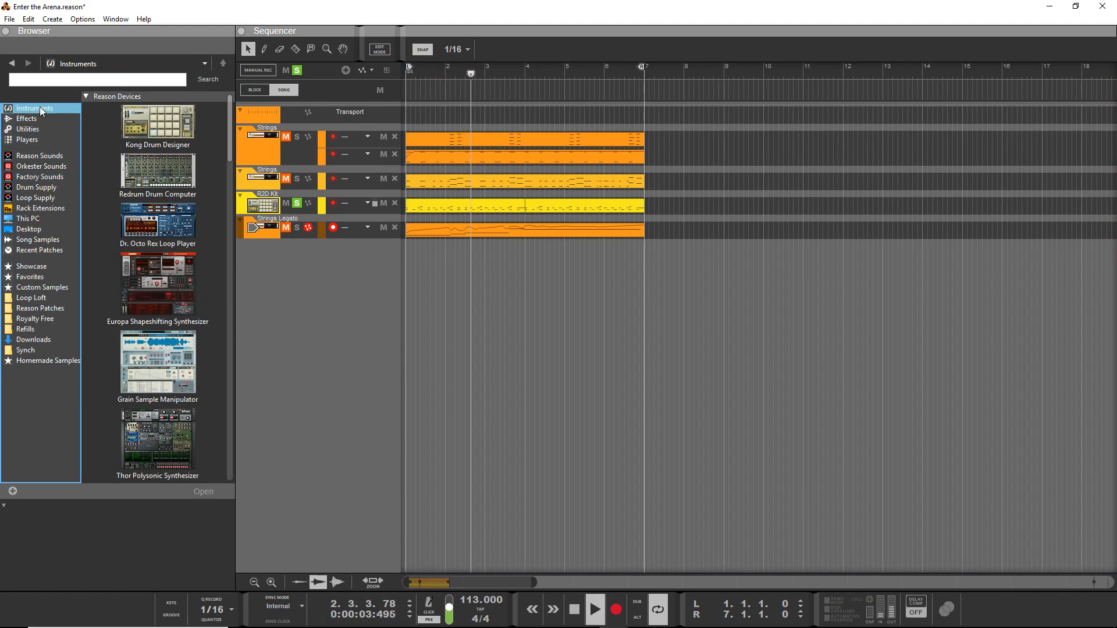
pyautogui.moveTo(362, 203)
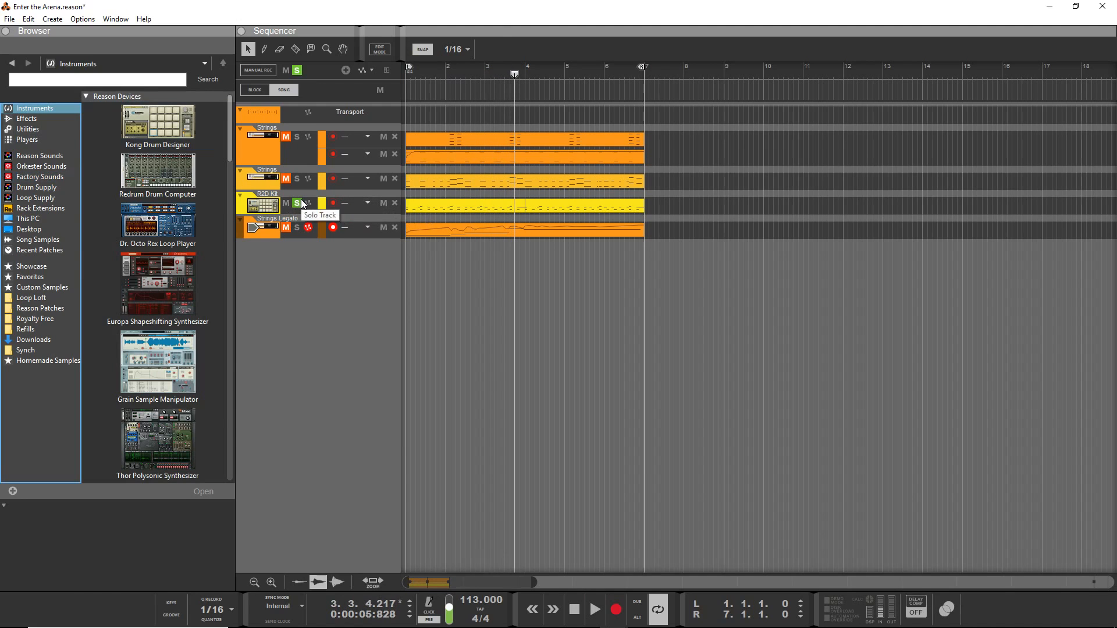
pyautogui.click(296, 204)
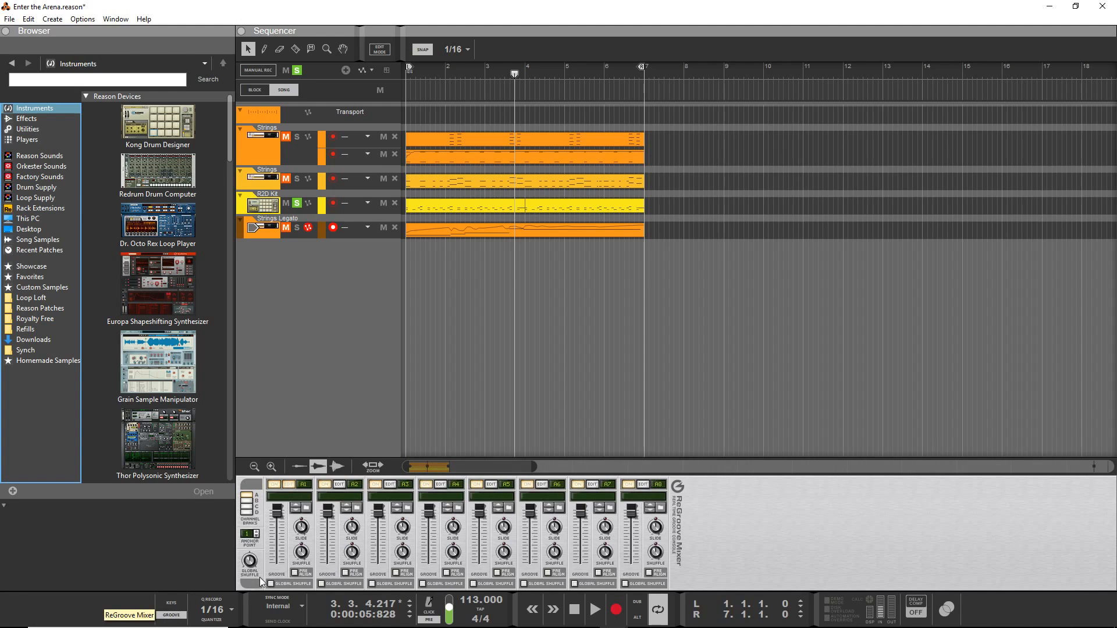
# Browse groove patches for ReGroove channel A1 inside the Reason Factory Sound Bank.
pyautogui.click(300, 507)
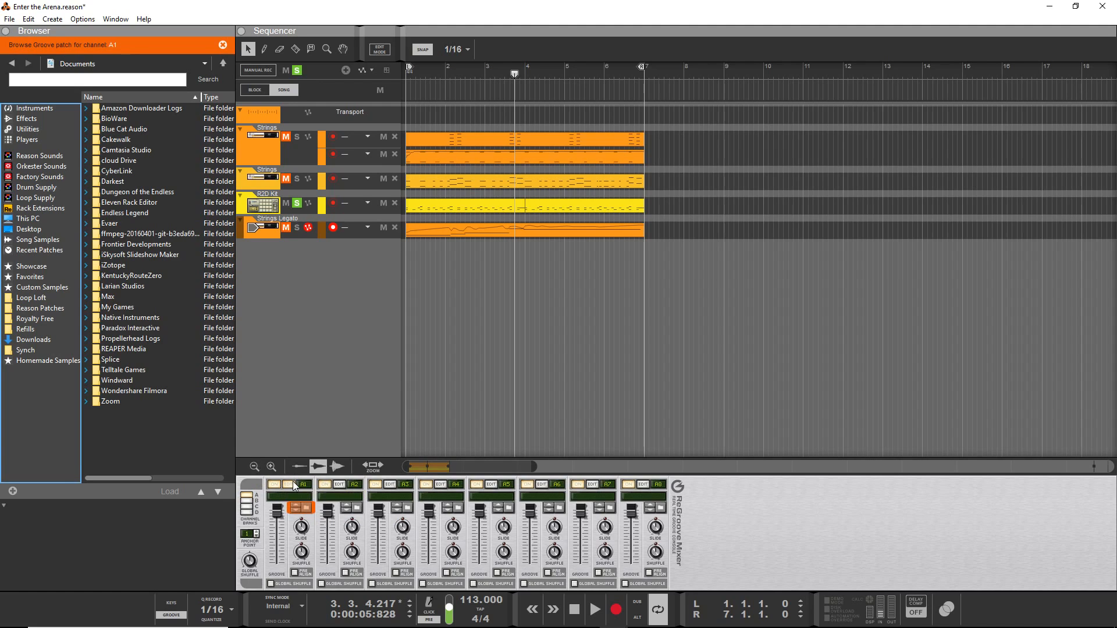
pyautogui.moveTo(298, 511)
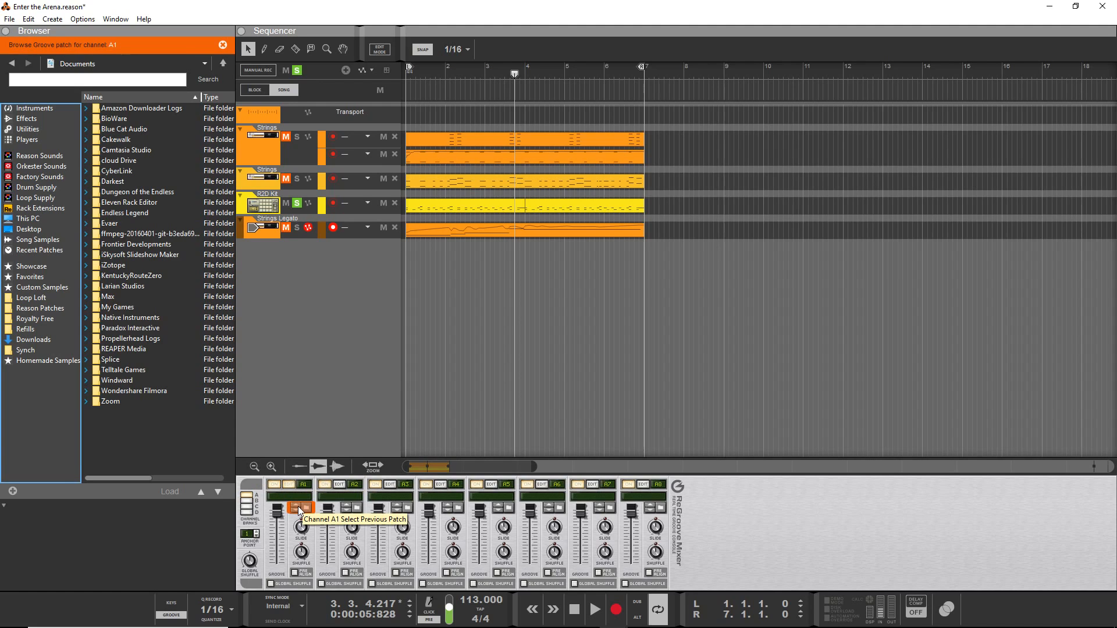
pyautogui.moveTo(286, 502)
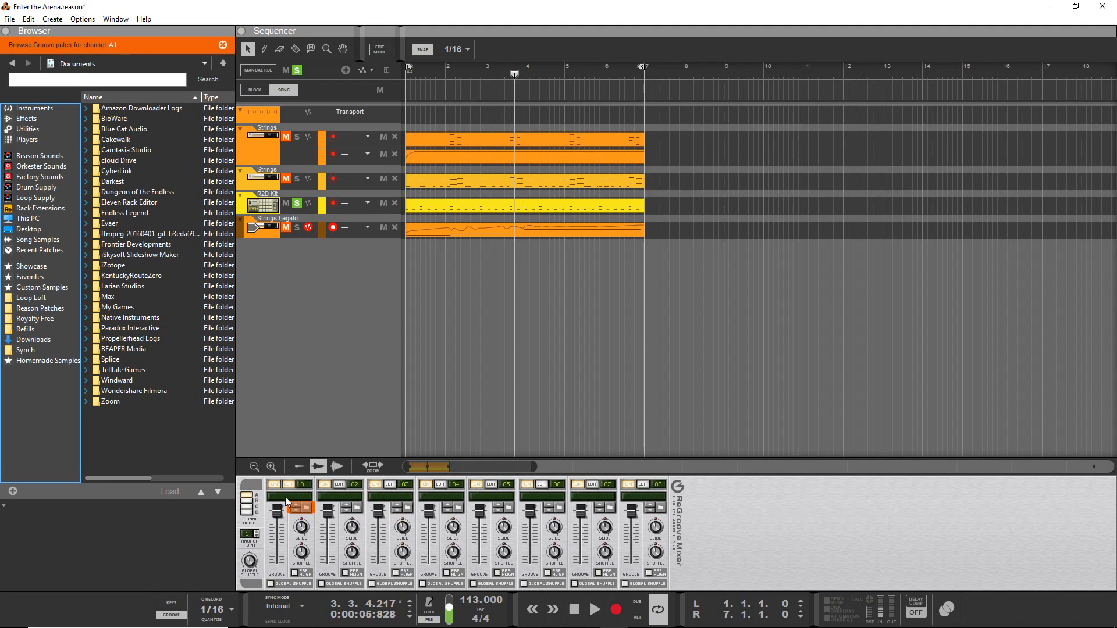
pyautogui.click(41, 177)
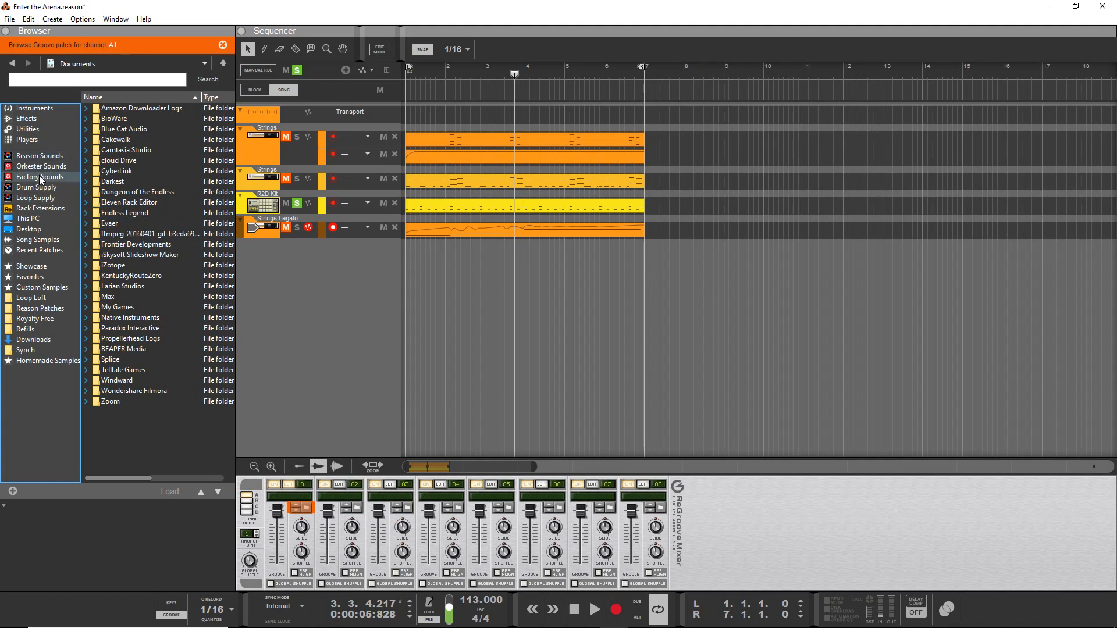
pyautogui.click(41, 177)
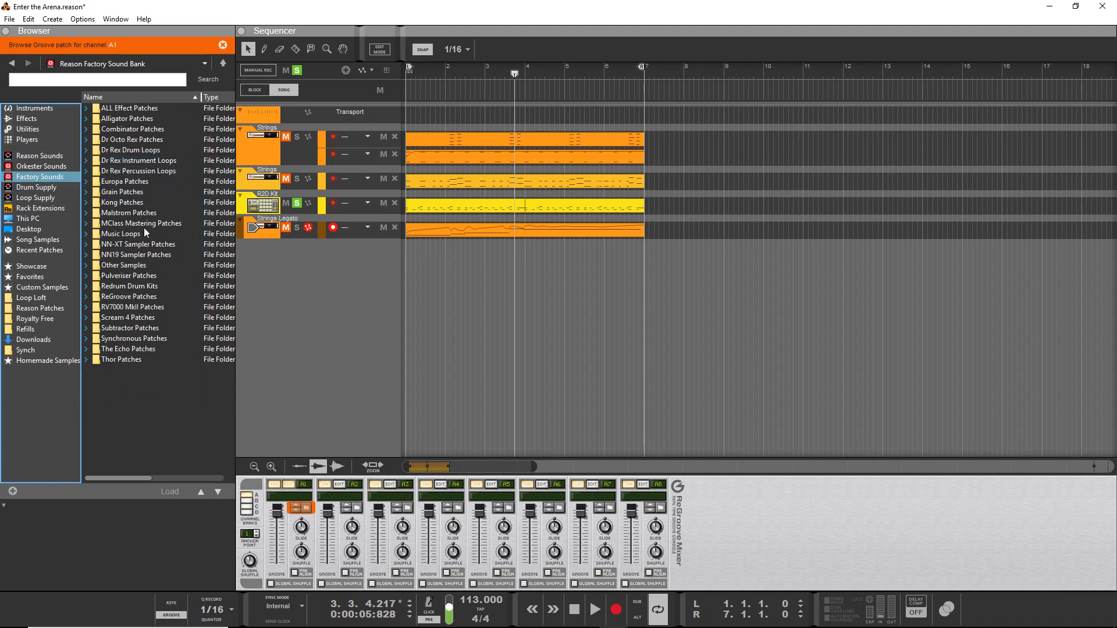
# Select 66% Shuffle.grov under ReGroove Patches > MPC-60 and open the R2D Kit groove dropdown.
pyautogui.click(129, 276)
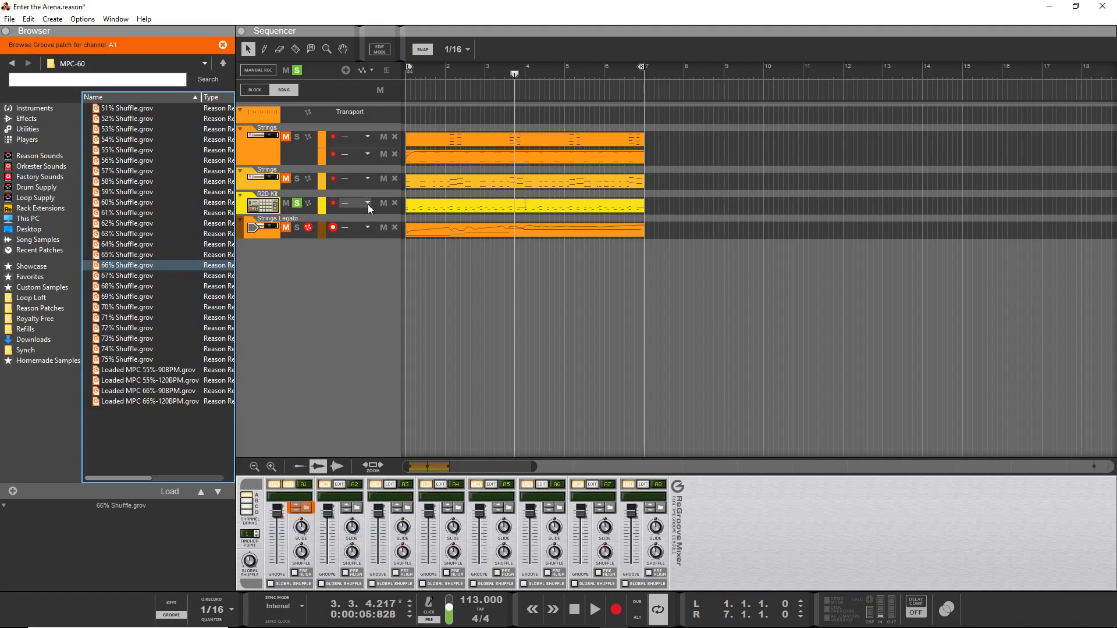
pyautogui.click(359, 203)
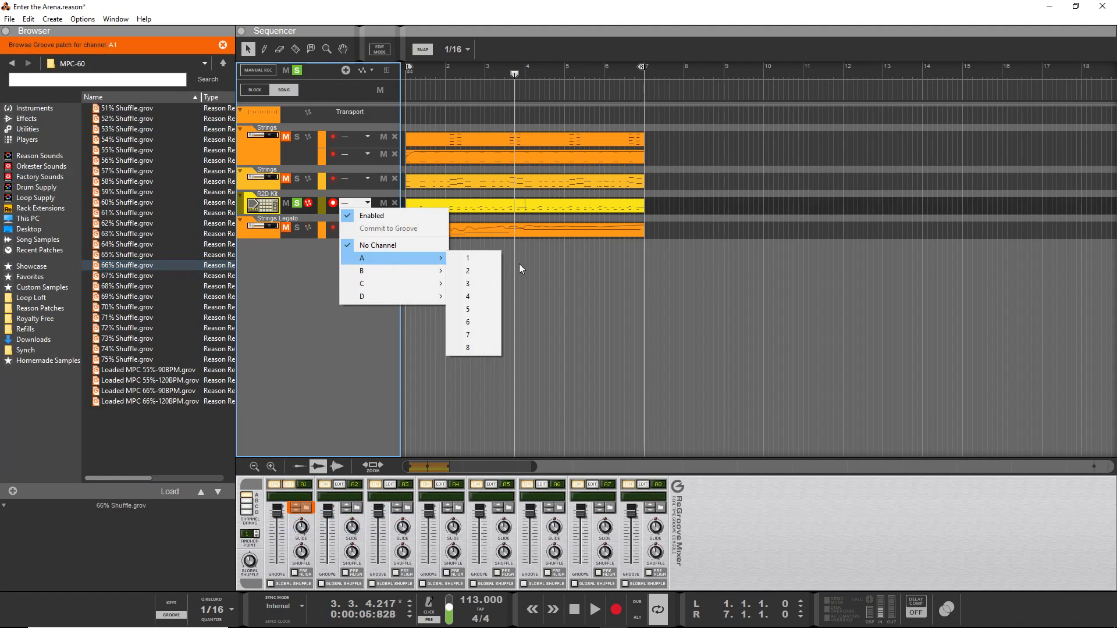
# Route the R2D Kit track to groove channel A1, load 66% Shuffle.grov, and toggle playback.
pyautogui.click(468, 258)
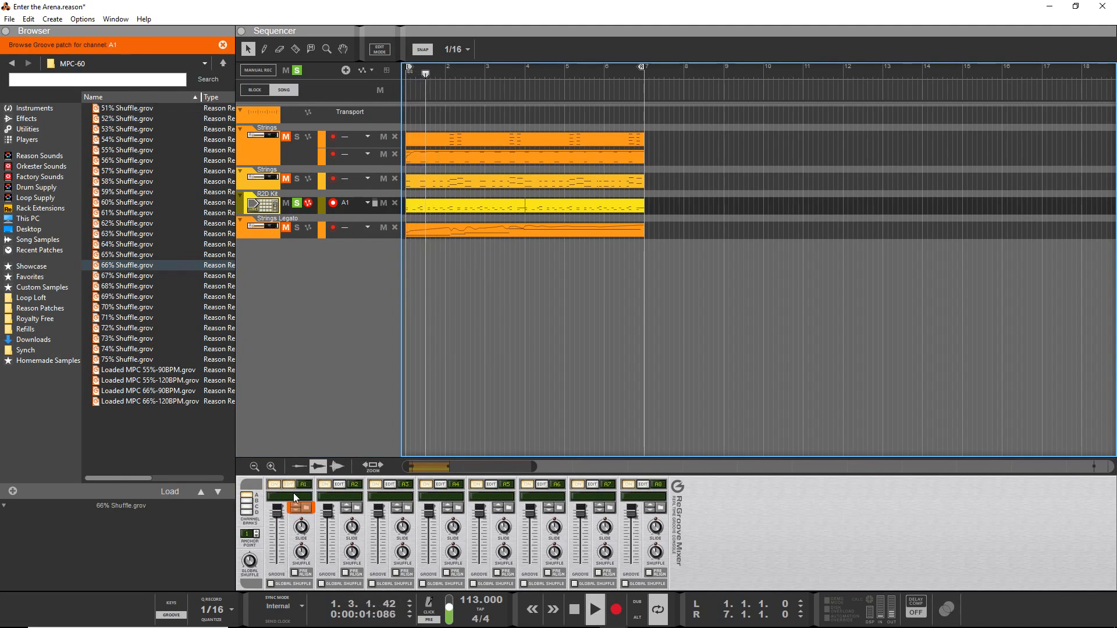
pyautogui.click(127, 266)
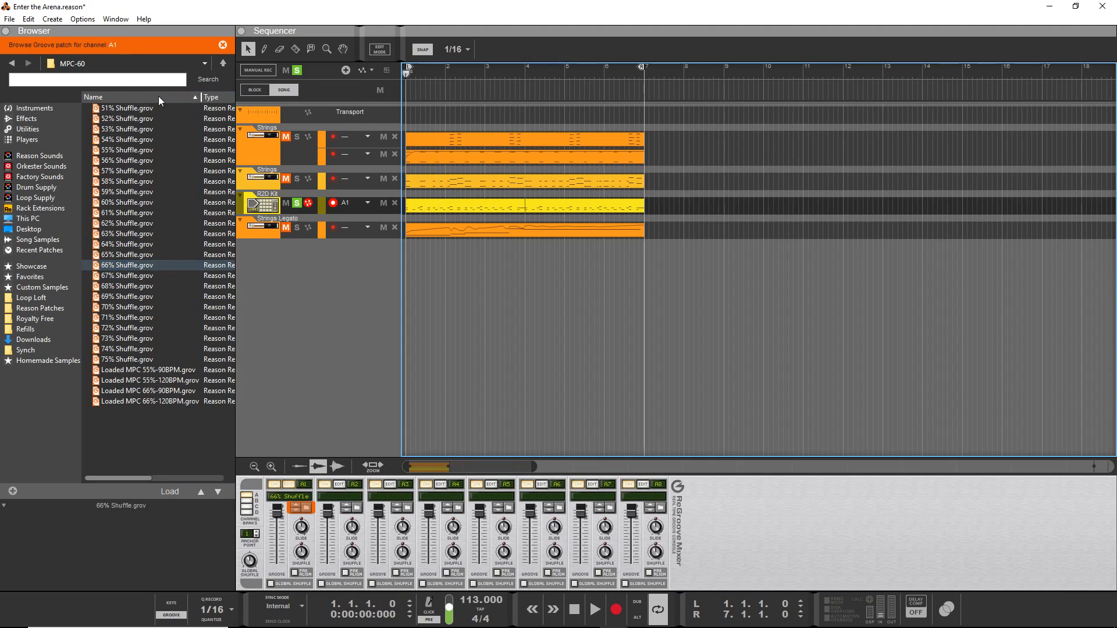
pyautogui.click(595, 611)
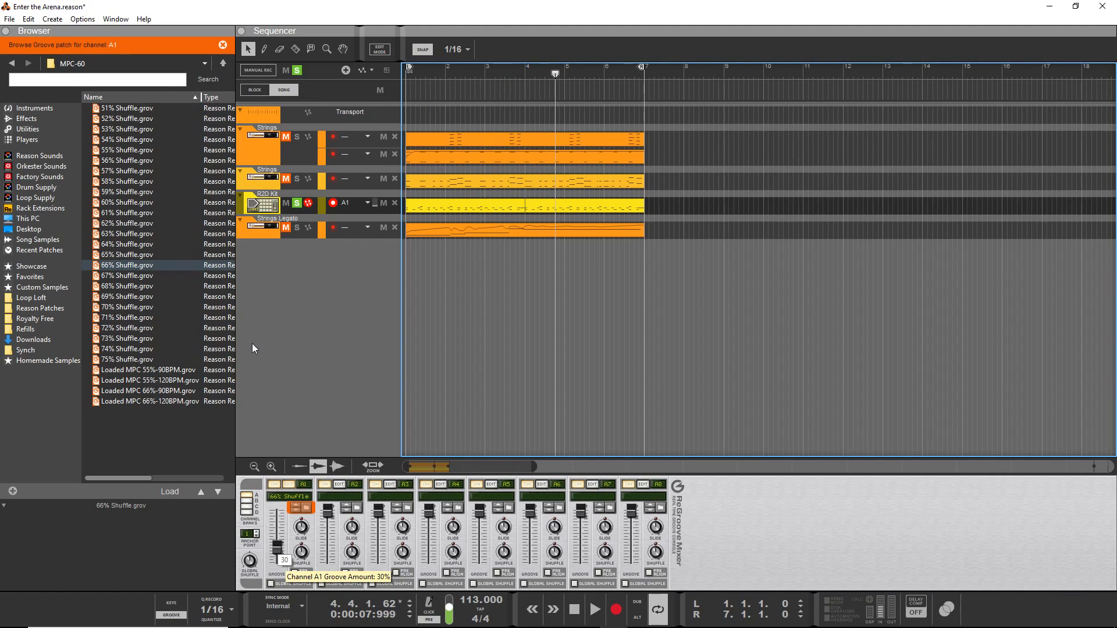
pyautogui.moveTo(247, 339)
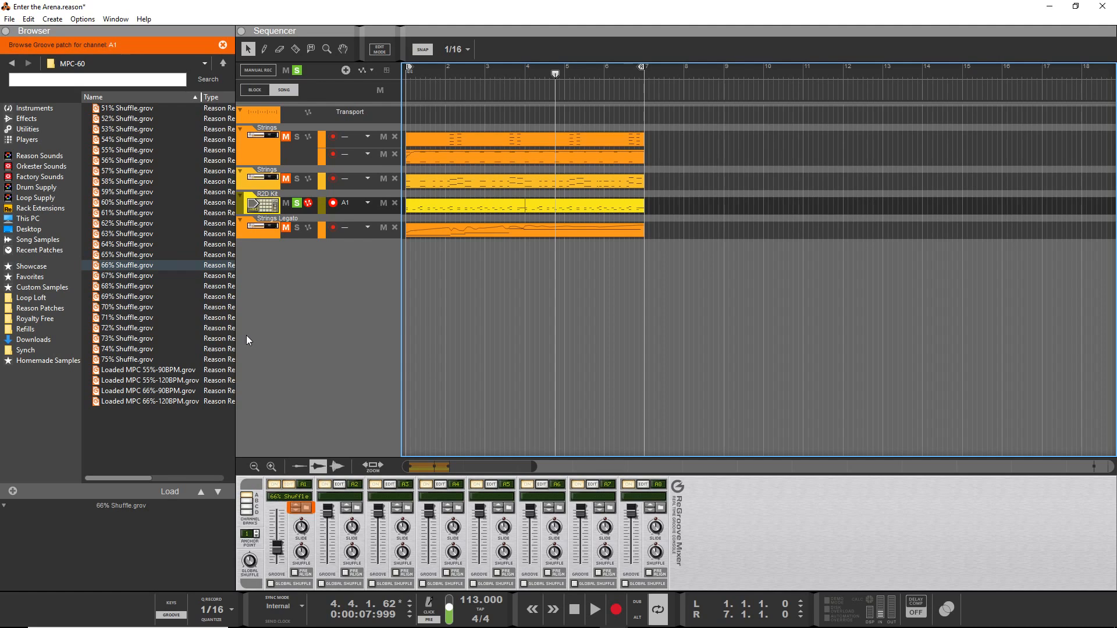
pyautogui.moveTo(658, 301)
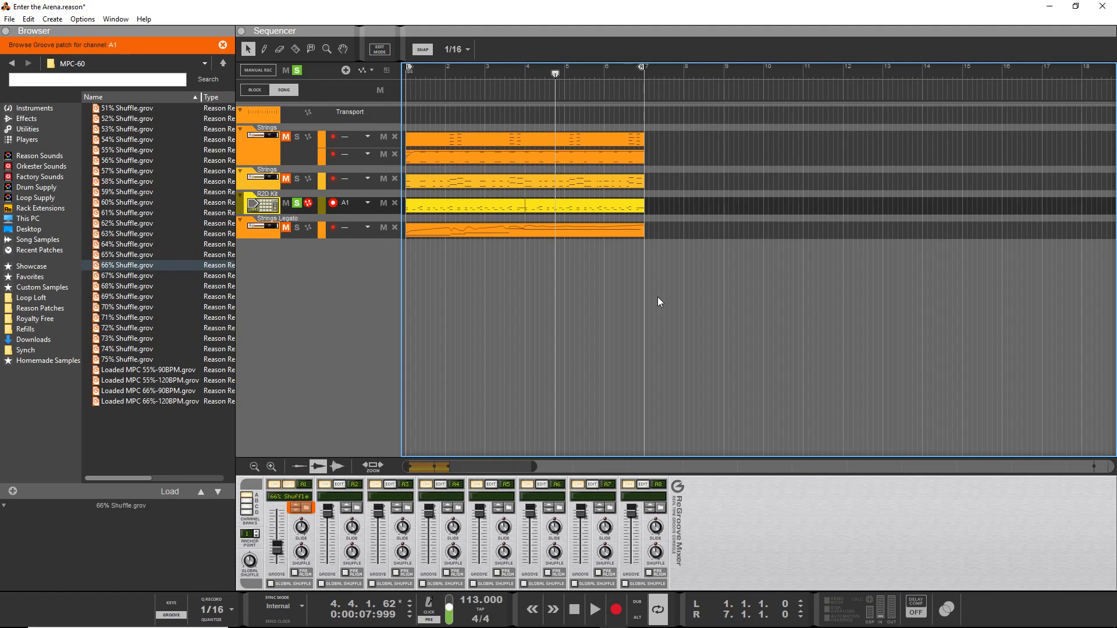